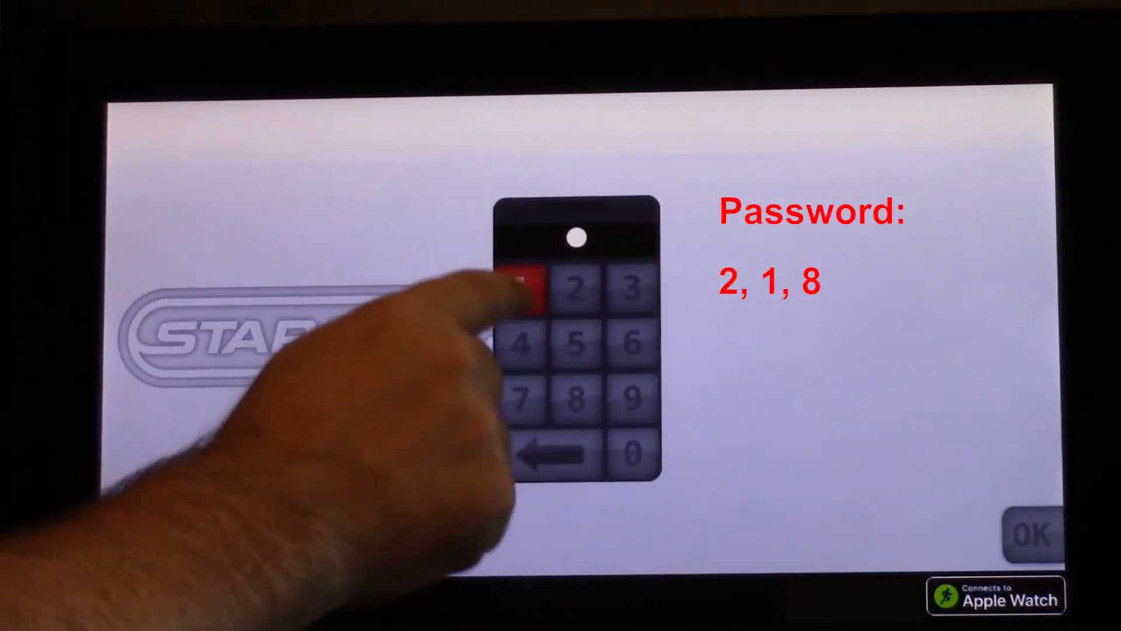
pyautogui.click(574, 397)
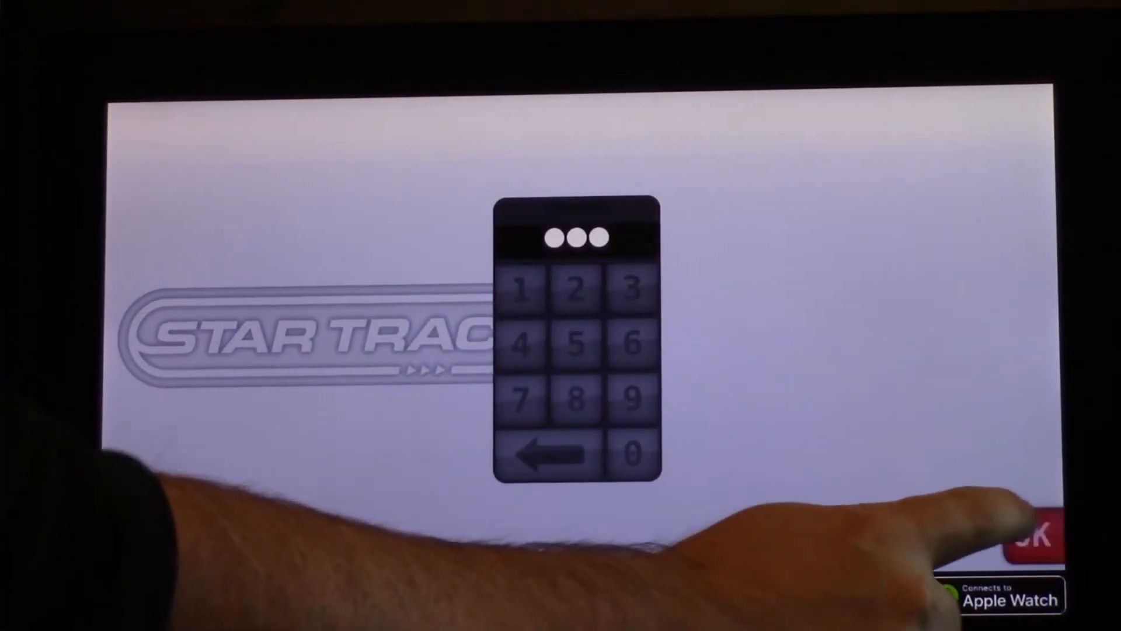